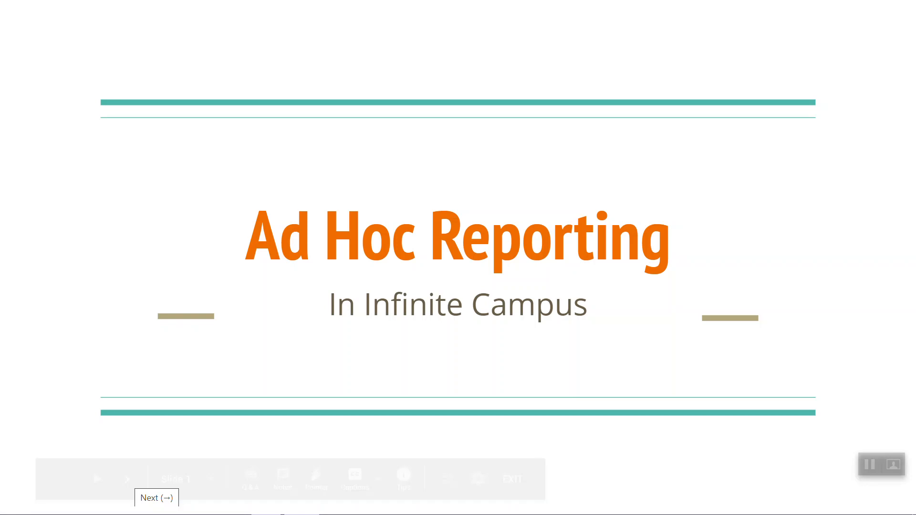
Step: Expand Ad Hoc Reporting in the Index to reveal Filter Designer and related tools
left_click(126, 478)
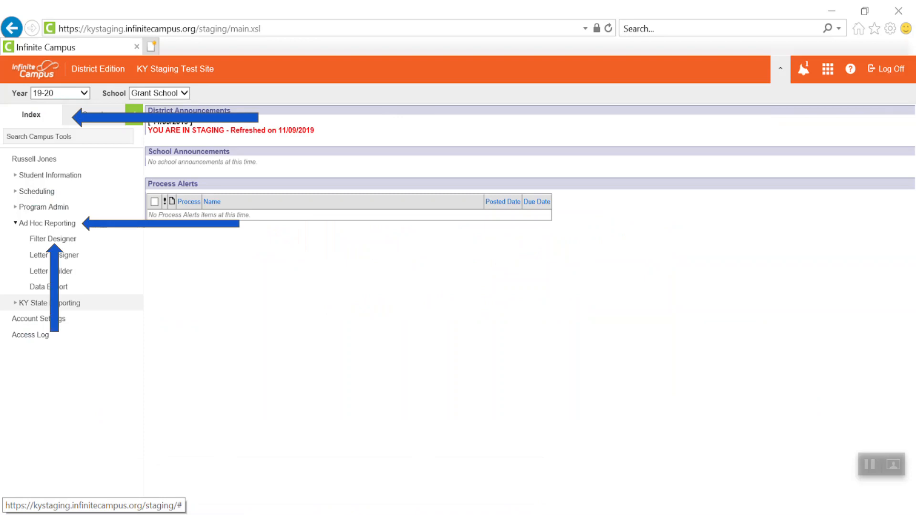
left_click(52, 238)
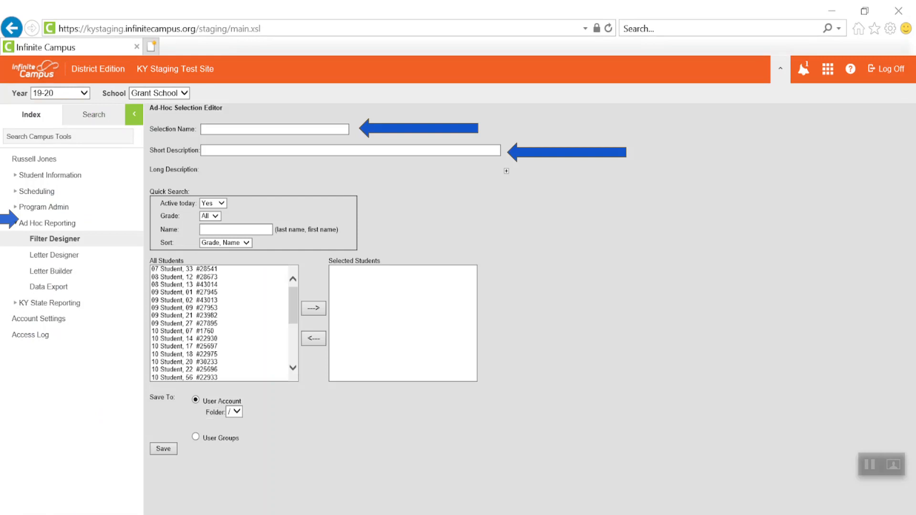
Step: Create a new Student selection via Selection Editor, opening the Ad-Hoc Selection Editor
left_click(46, 223)
type("Providing gifts for students during Christmas.")
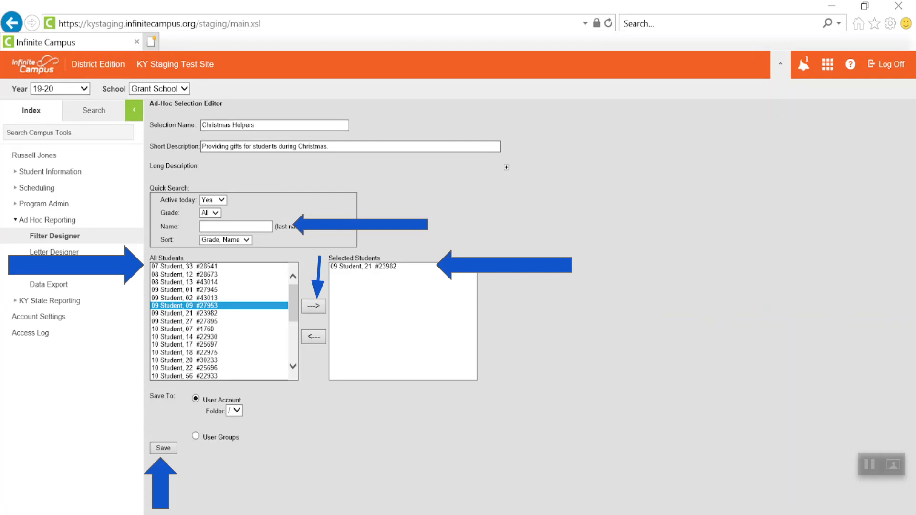
Step: Save the 'Christmas Helpers' student filter so it lists under Saved Filter
left_click(163, 448)
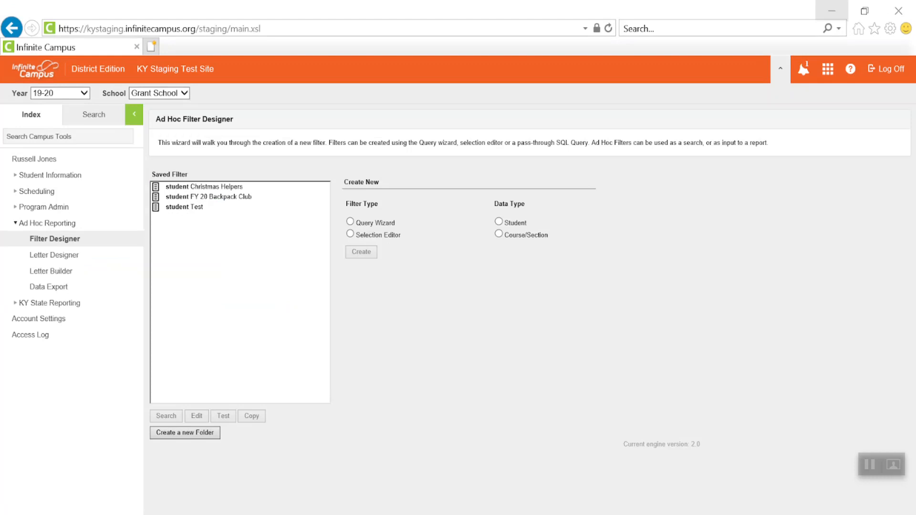